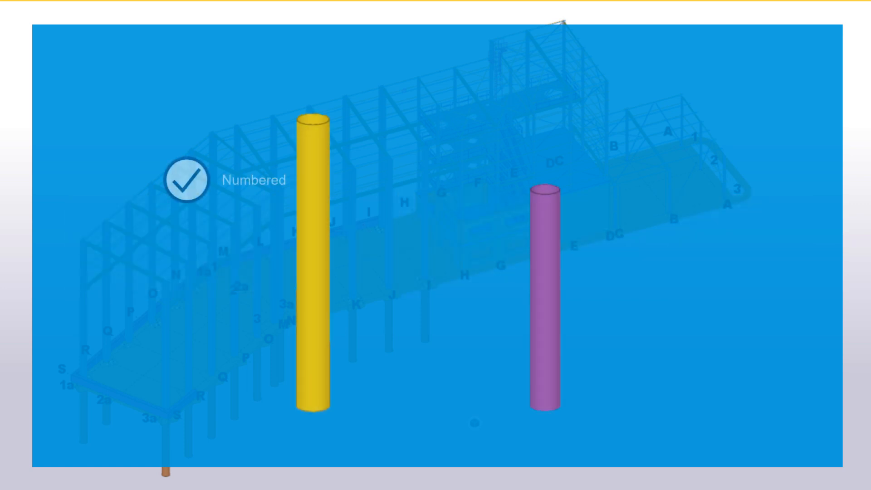
Step: Run Perform numbering on the model, raising the overlapping part number series warning
click(189, 181)
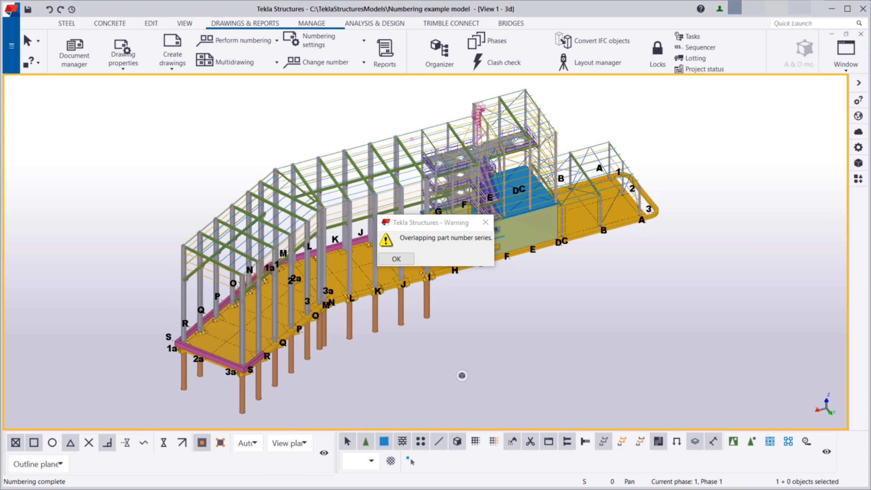
mouse_move(448, 350)
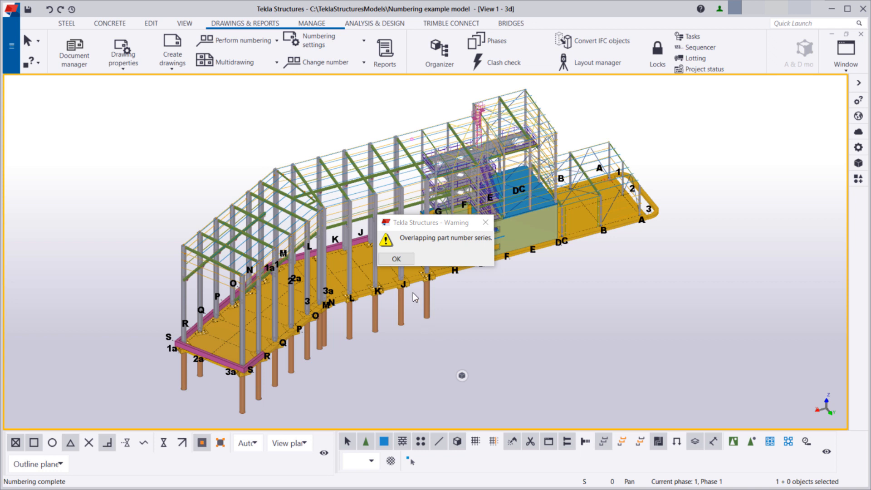
Step: Acknowledge the overlapping part number series warning with OK
click(396, 260)
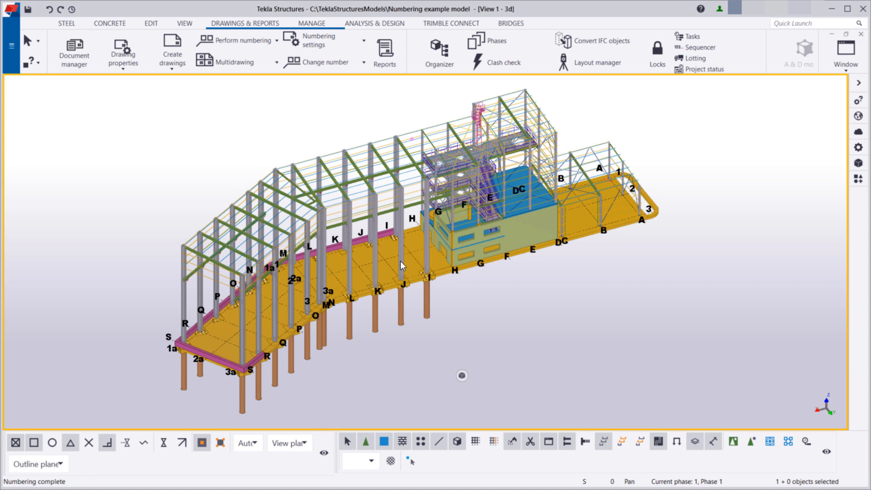
mouse_move(391, 271)
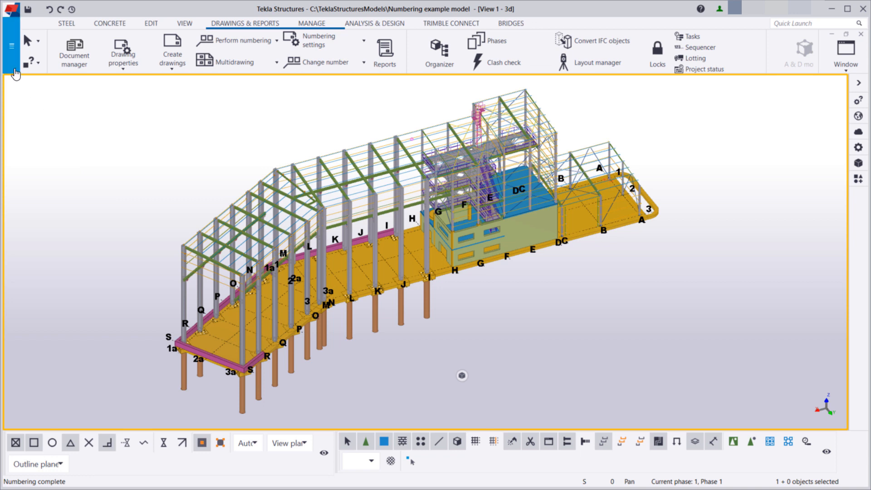
Step: Reach the numbering history log through the File menu's Logs list
click(13, 45)
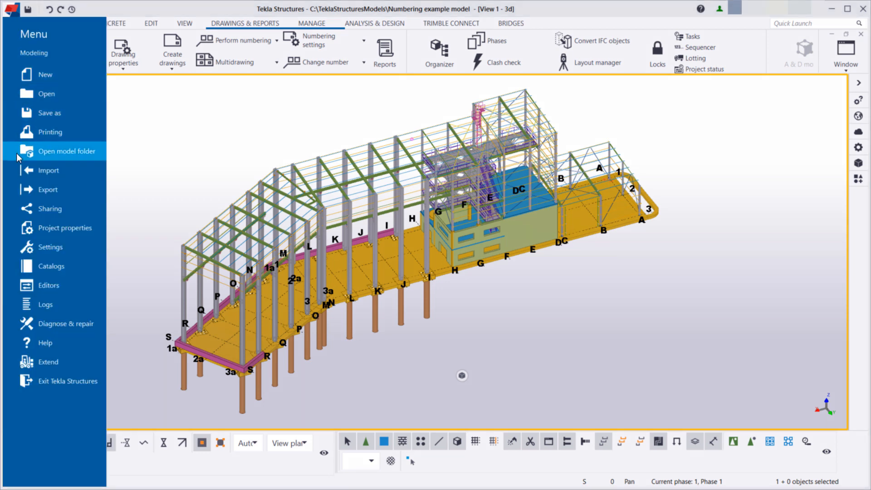
mouse_move(44, 304)
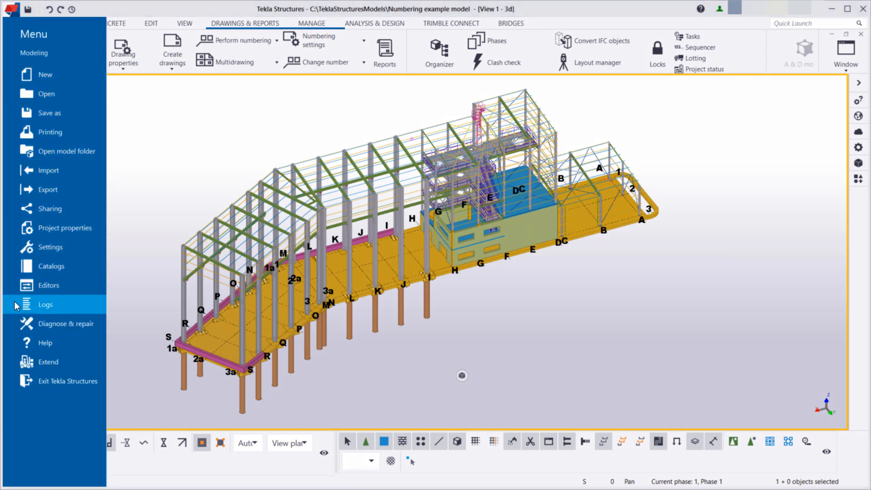
click(46, 305)
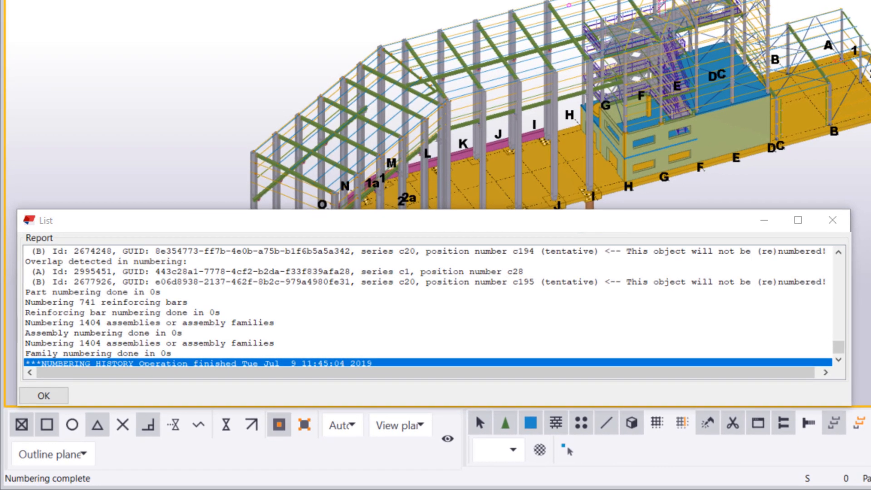
mouse_move(273, 262)
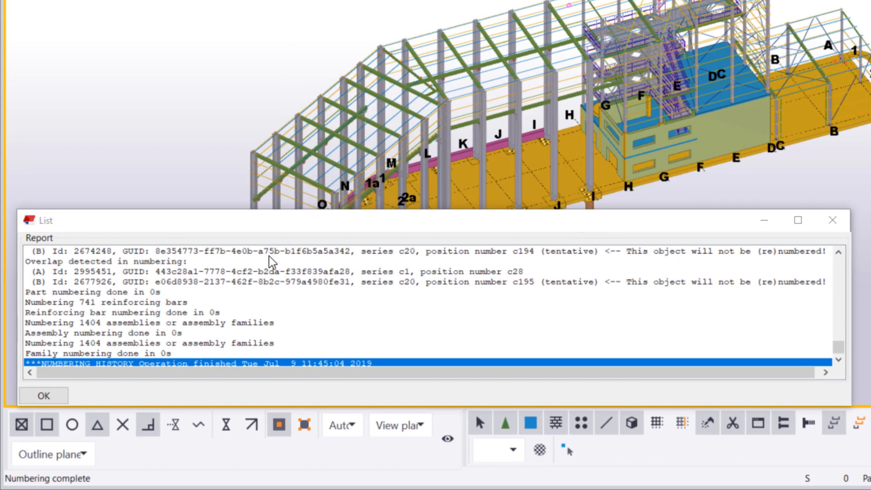
Step: Highlight the c28 and c174 parts from the overlap lines, scroll through the log and close it
scroll(down, 3)
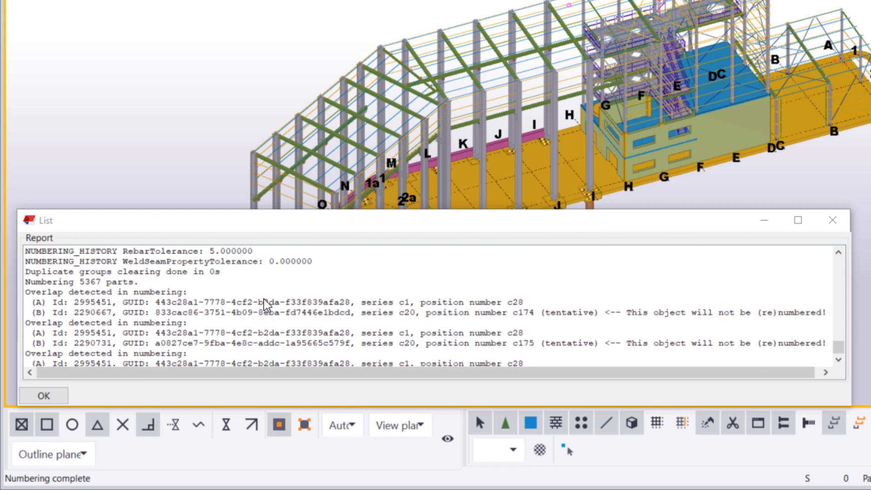
click(278, 303)
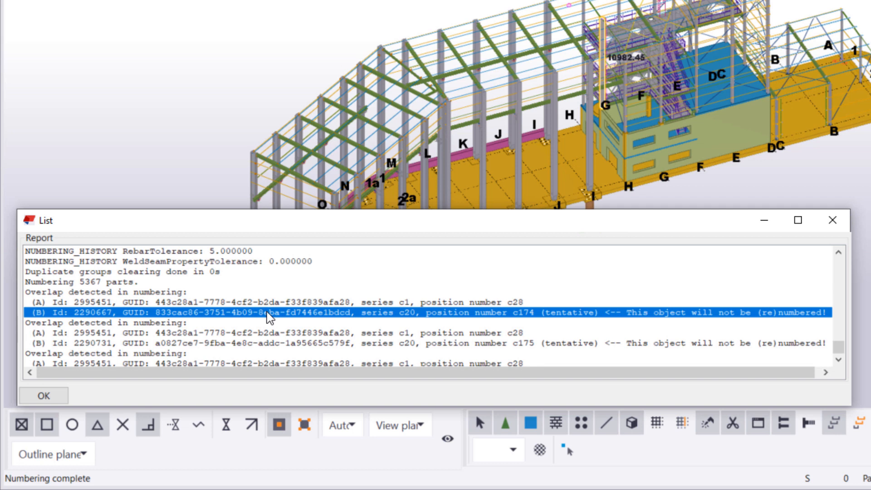
click(273, 344)
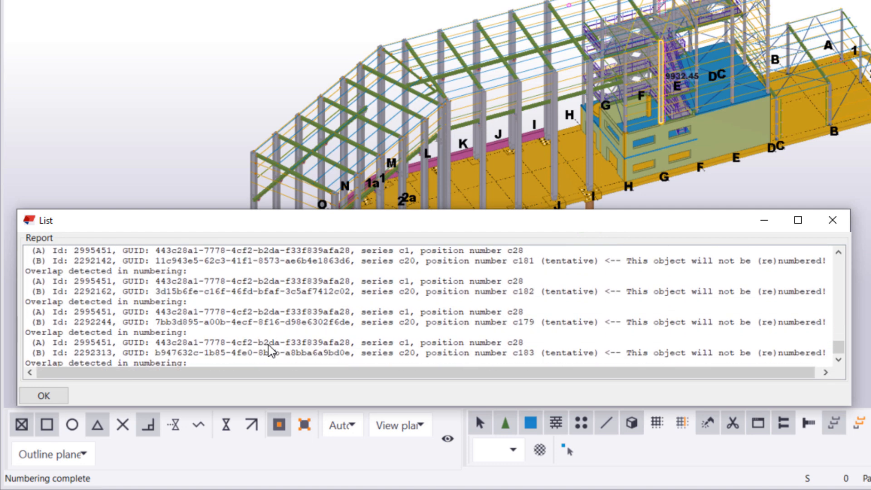
scroll(down, 3)
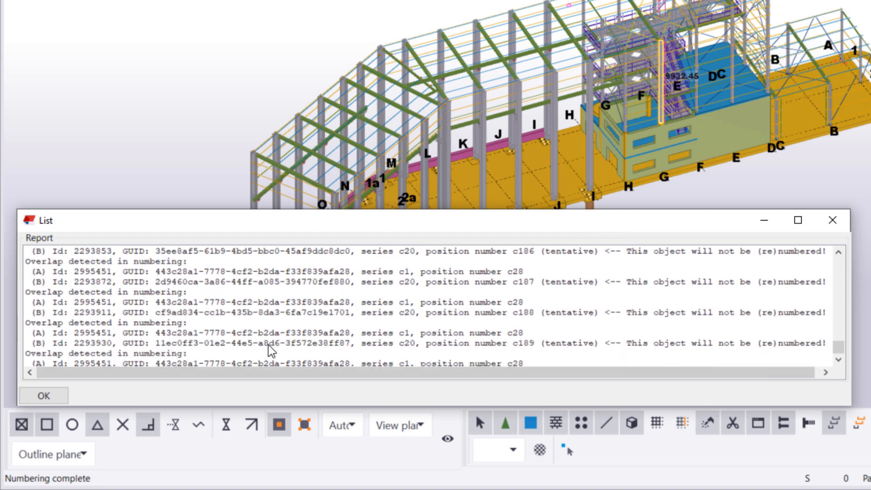
scroll(down, 3)
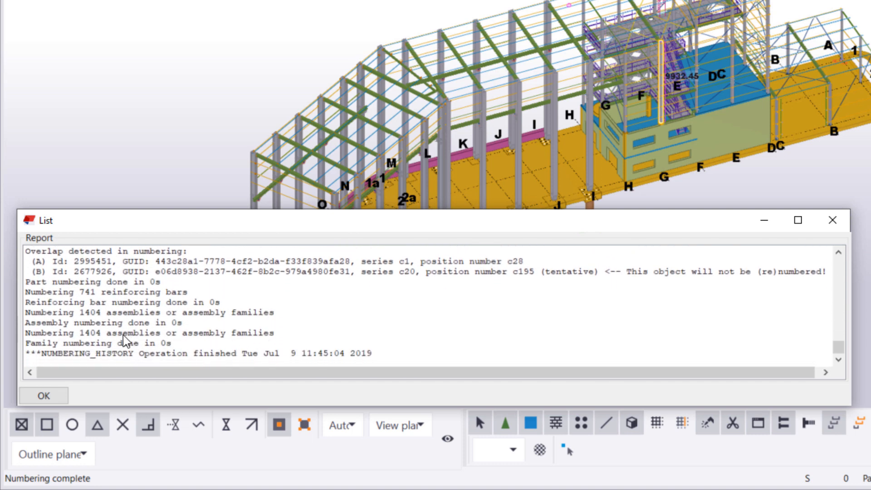
click(43, 395)
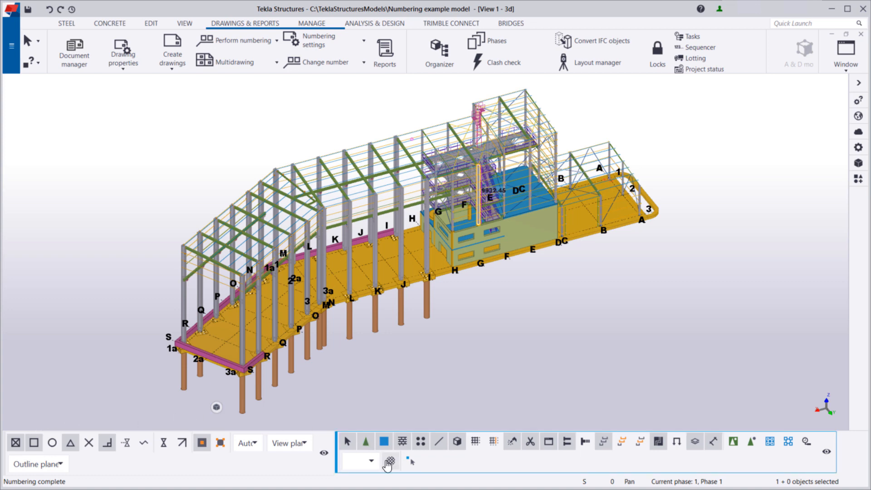
Step: Save a new selection filter named Numbering_series_c20 and start its first condition row
click(390, 461)
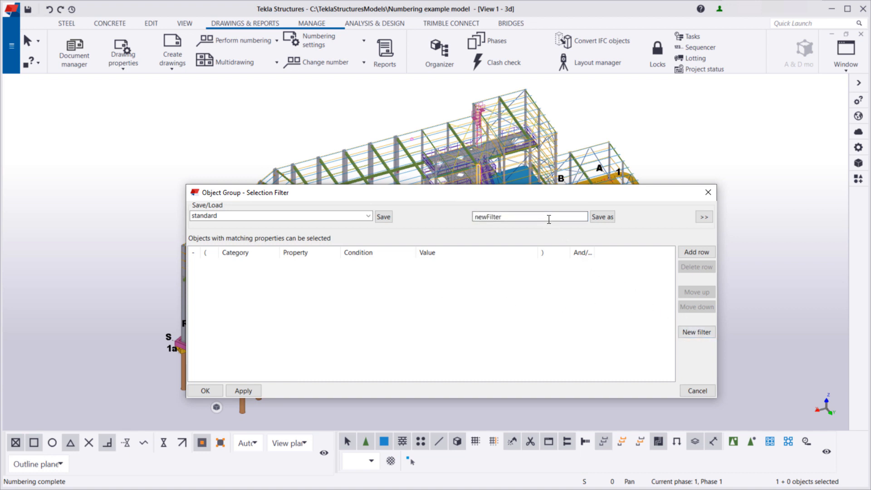
text(Numbering_series_c20)
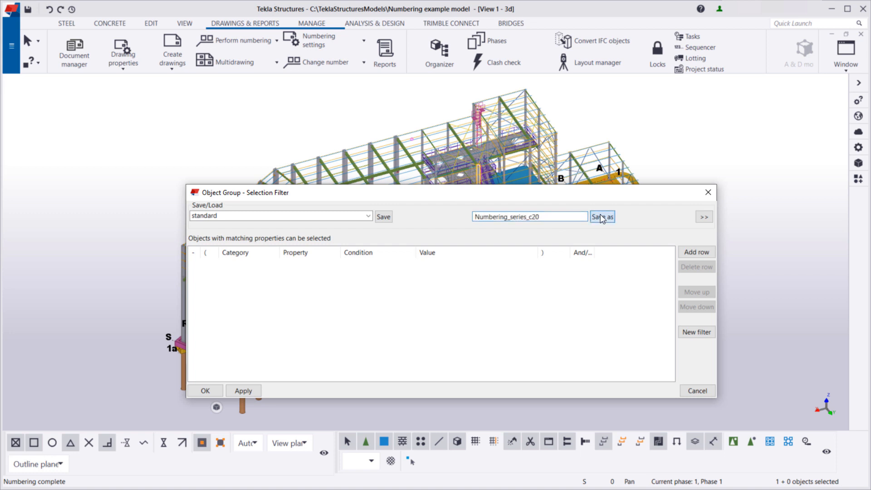
click(602, 216)
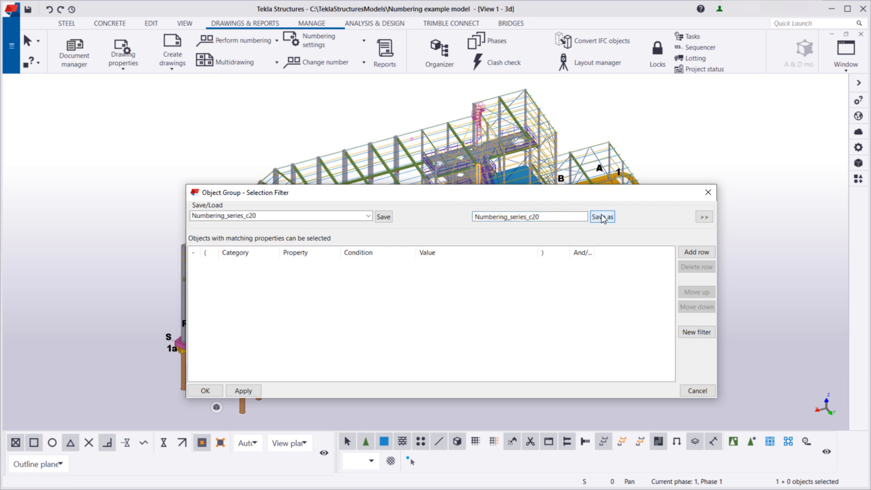
click(696, 252)
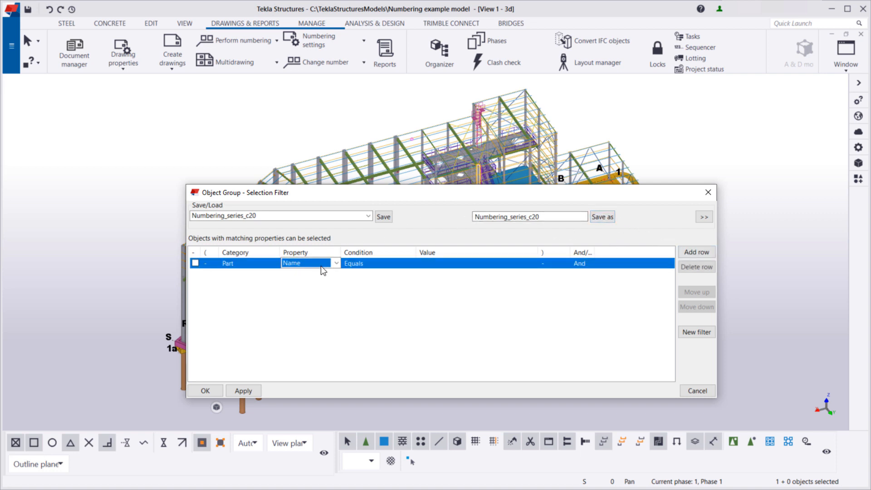
Step: Add part conditions for Prefix c and Start number 20 to the filter
click(335, 263)
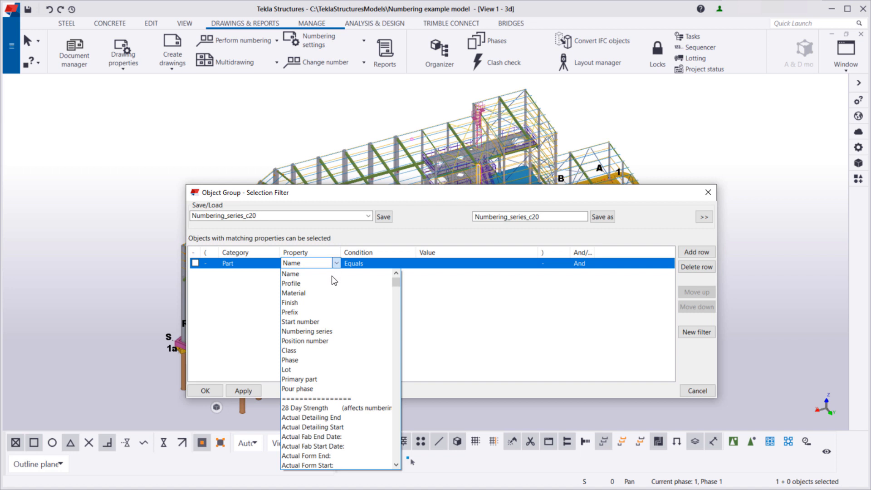
click(290, 312)
text(c)
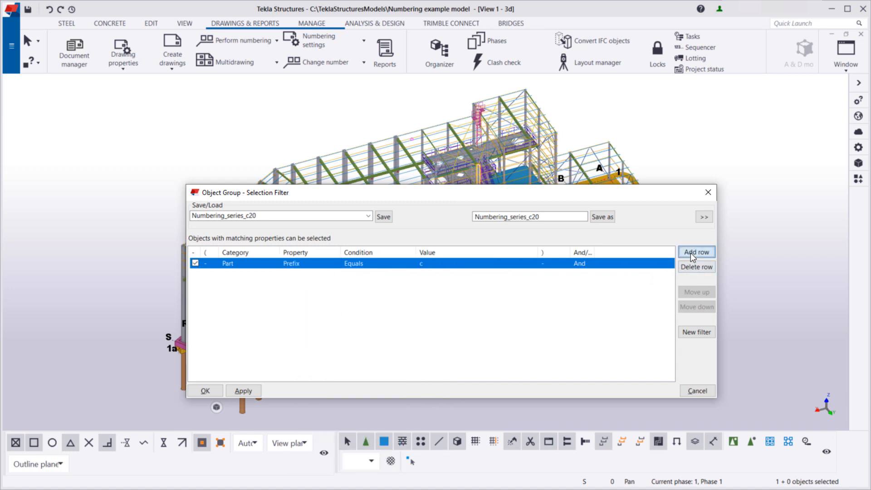
click(696, 252)
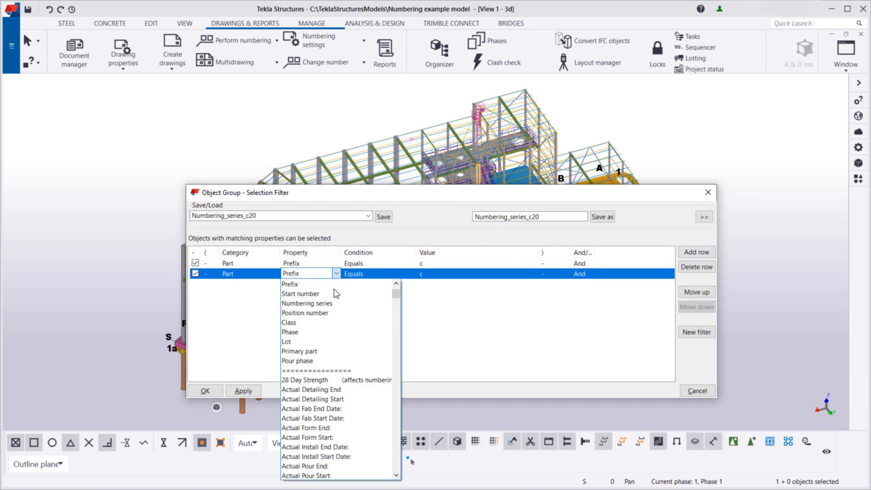
click(301, 294)
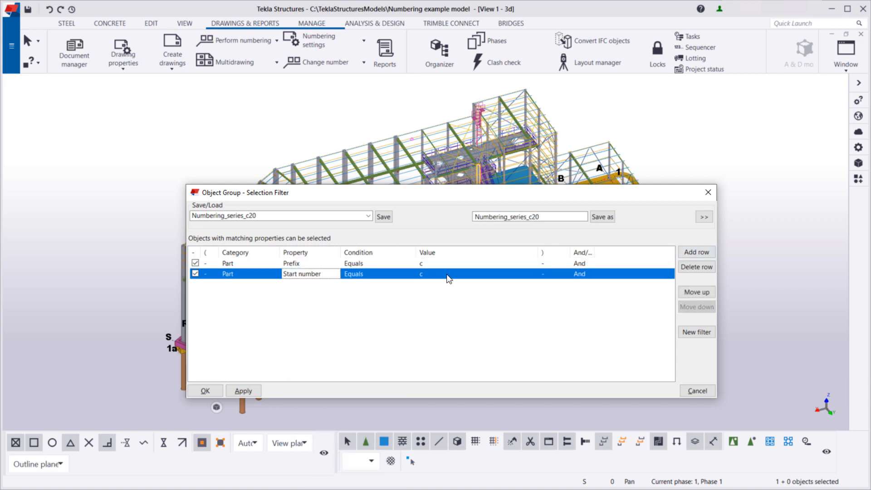
text(20)
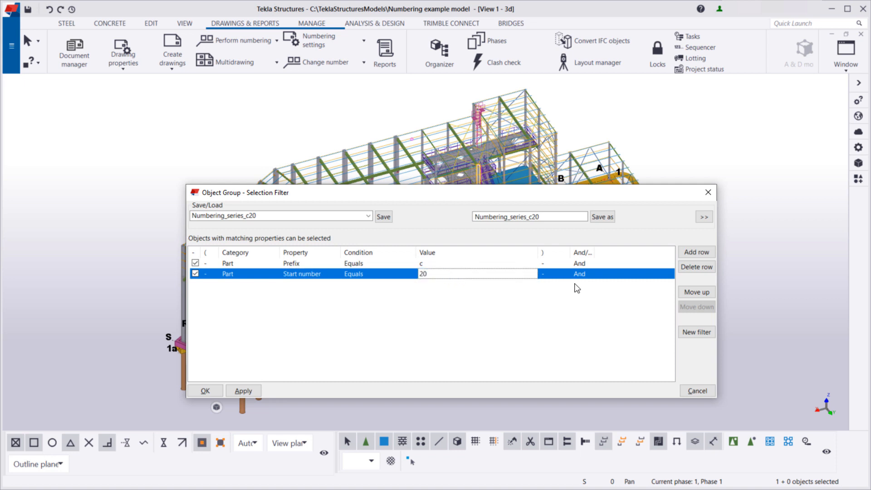
Step: Add an Object type Equals Part condition and confirm the Numbering_series_c20 filter
click(696, 251)
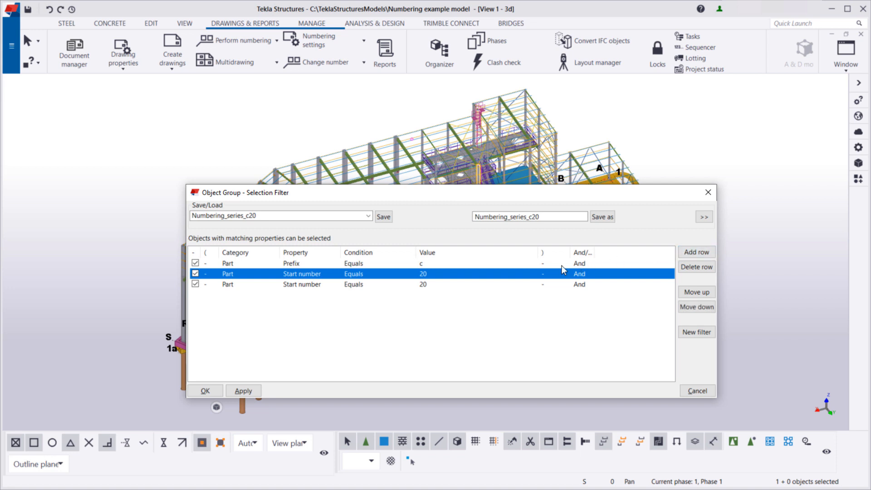
click(228, 284)
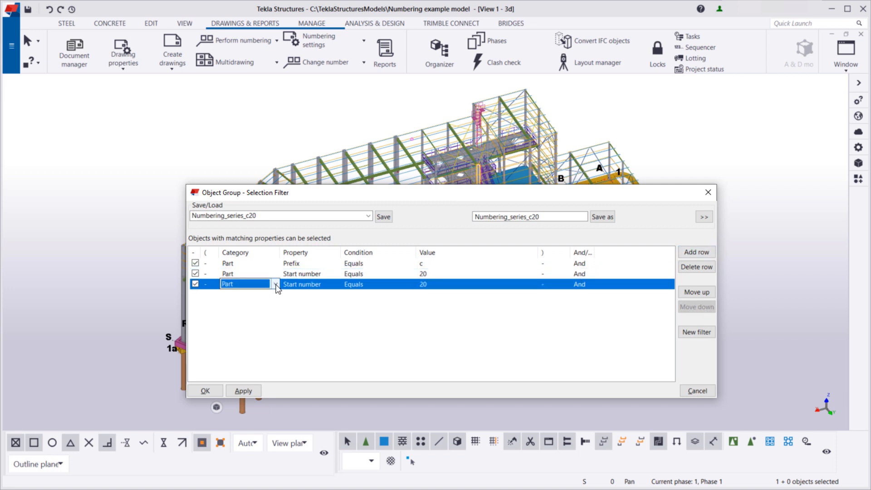
click(275, 284)
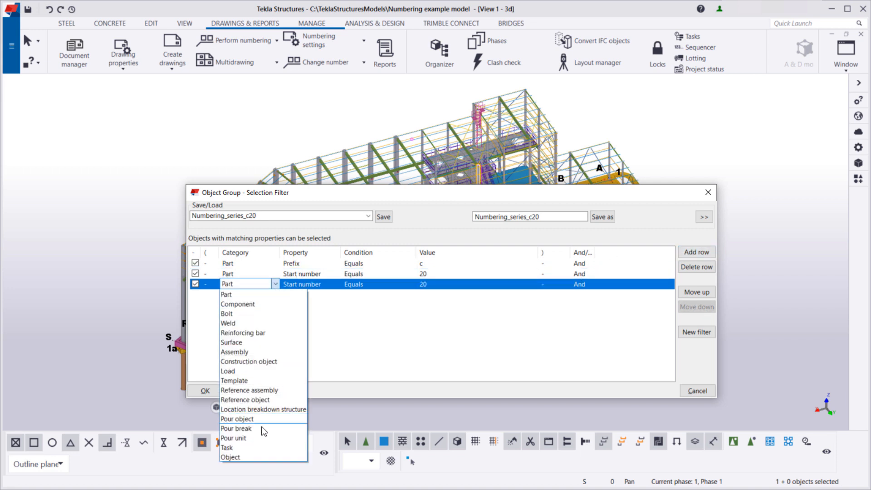
click(230, 457)
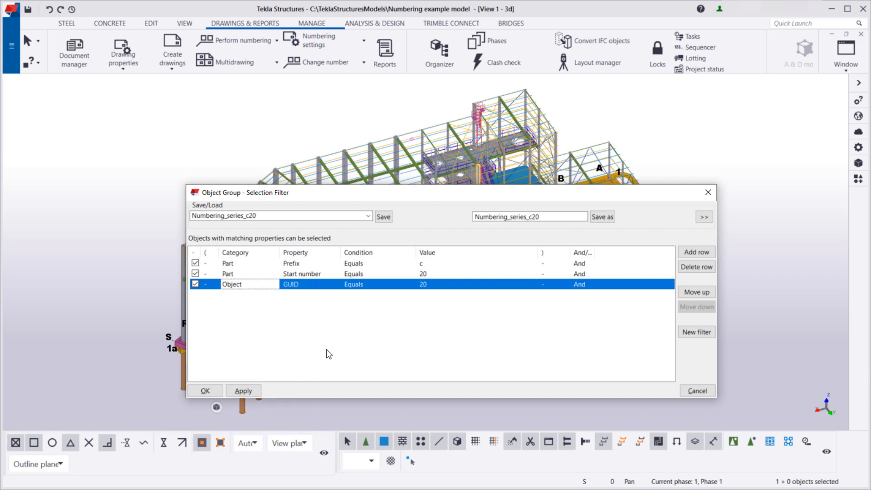
click(334, 284)
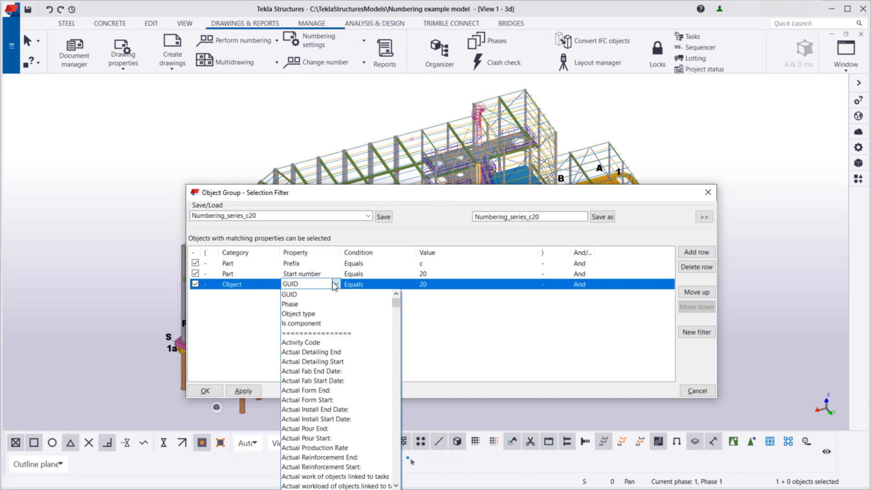
click(299, 313)
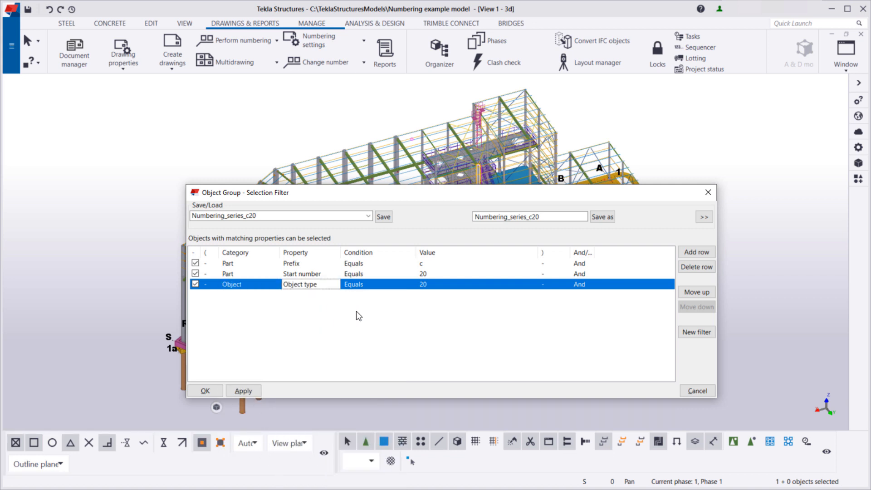
click(475, 285)
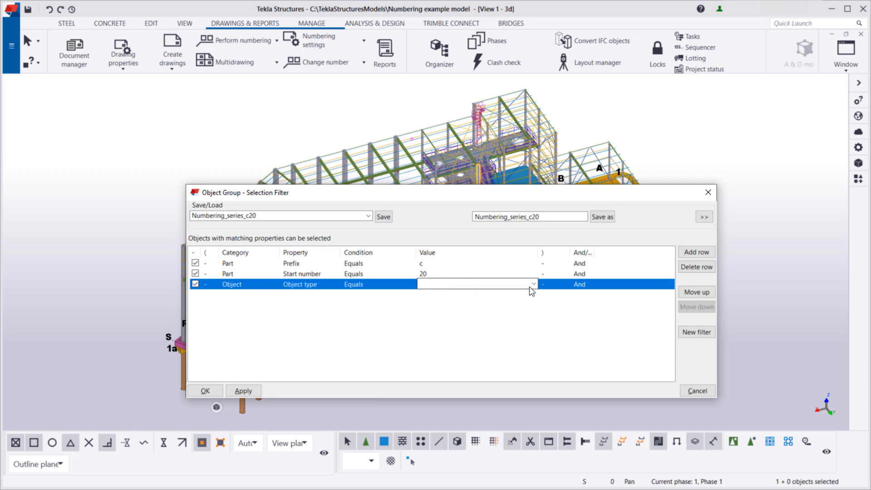
click(476, 284)
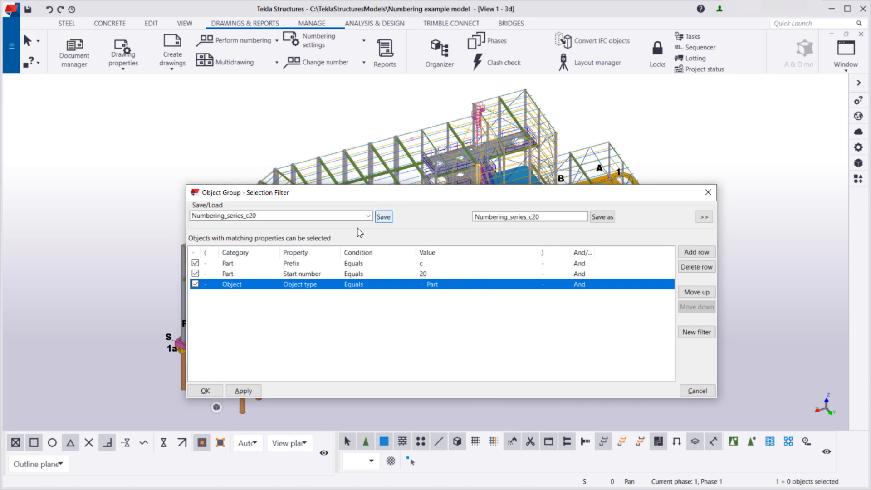
click(205, 391)
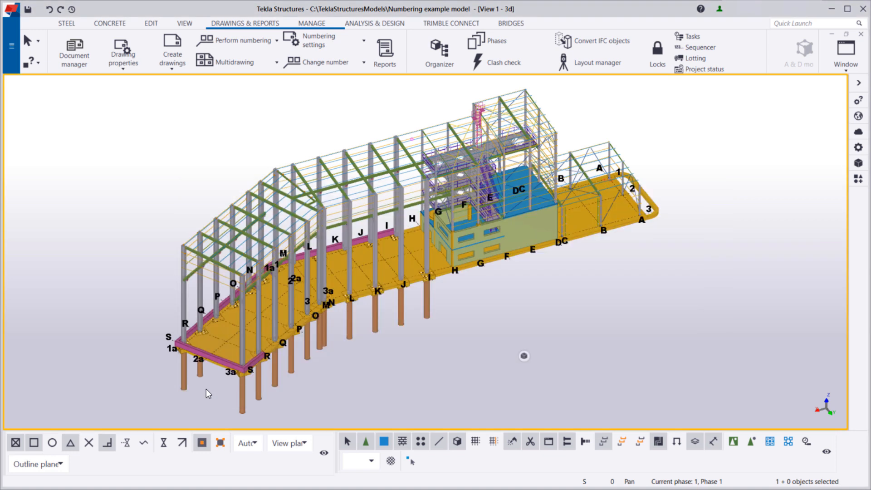
mouse_move(786, 190)
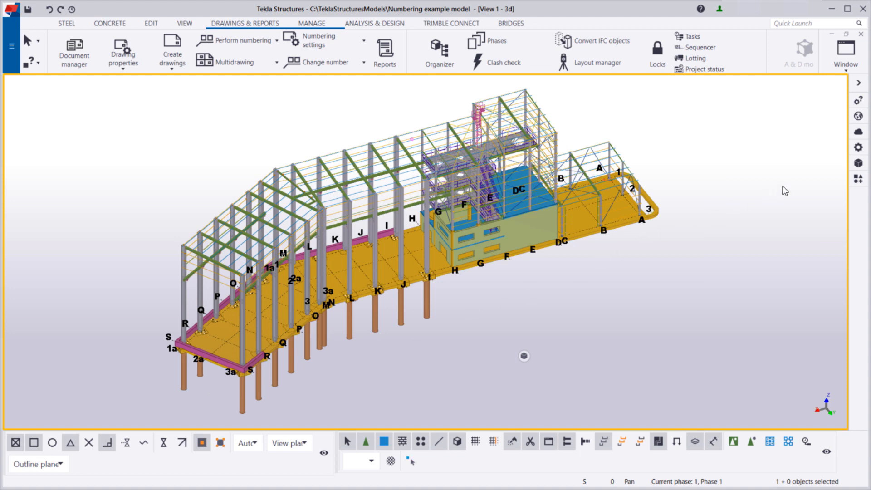
Step: Show the properties panel and make Numbering_series_c20 the active selection filter
click(859, 146)
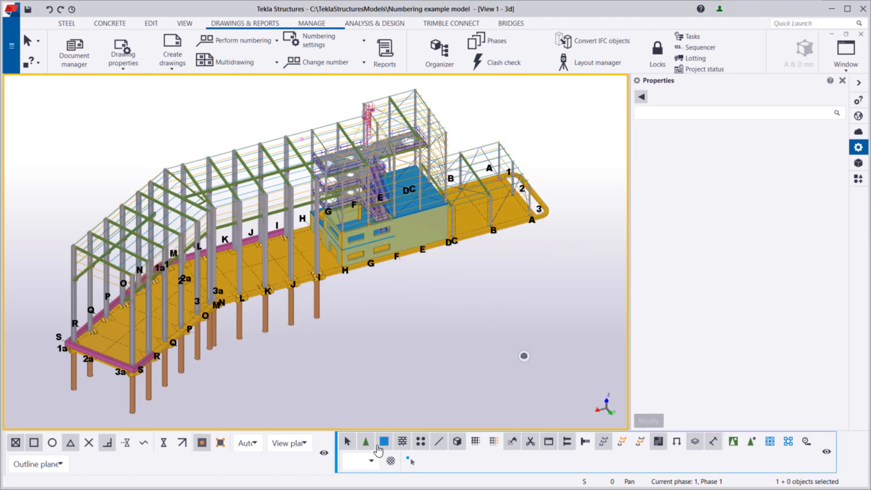
click(426, 462)
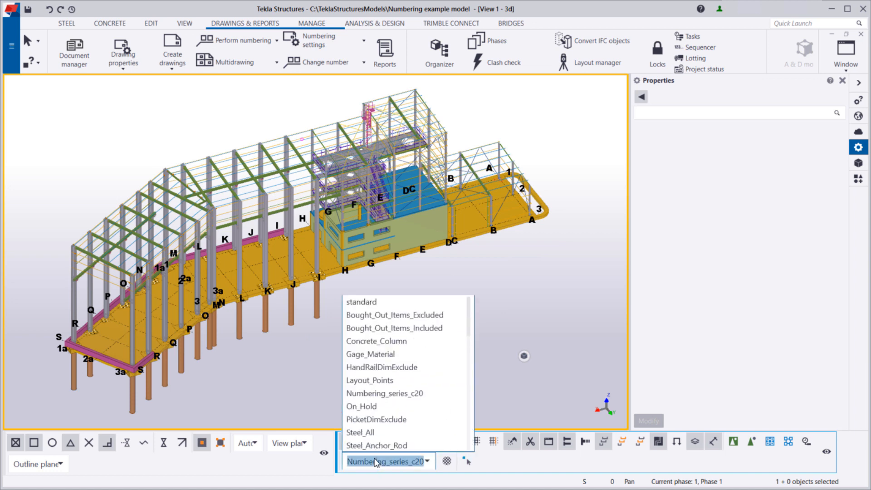
click(398, 401)
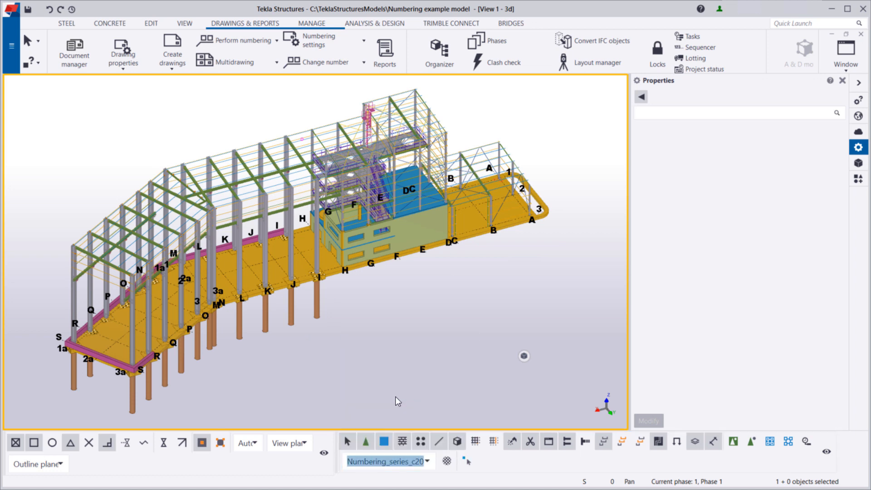
mouse_move(614, 421)
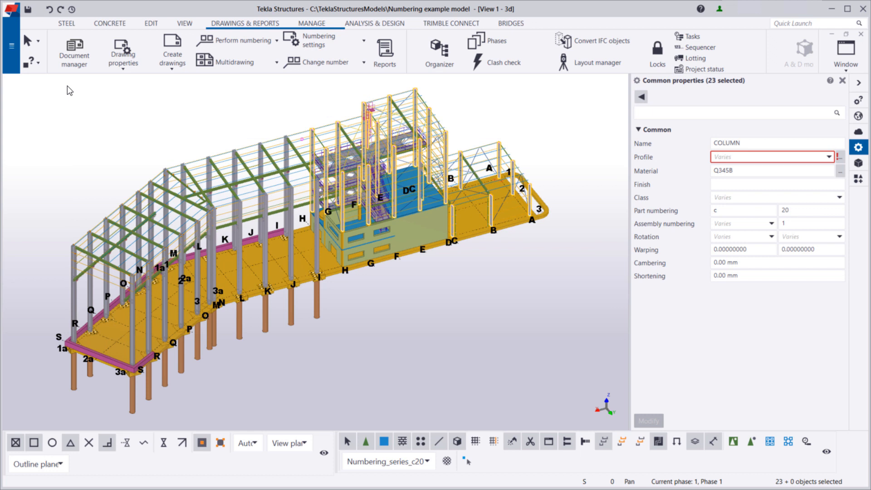
Step: Select the 23 C20 columns and enter 200 as their part numbering start number
click(777, 184)
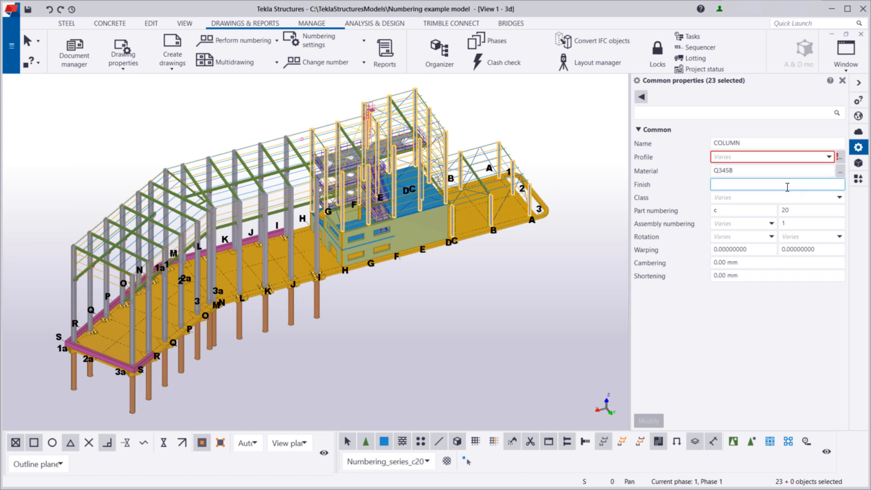
click(812, 210)
text(0)
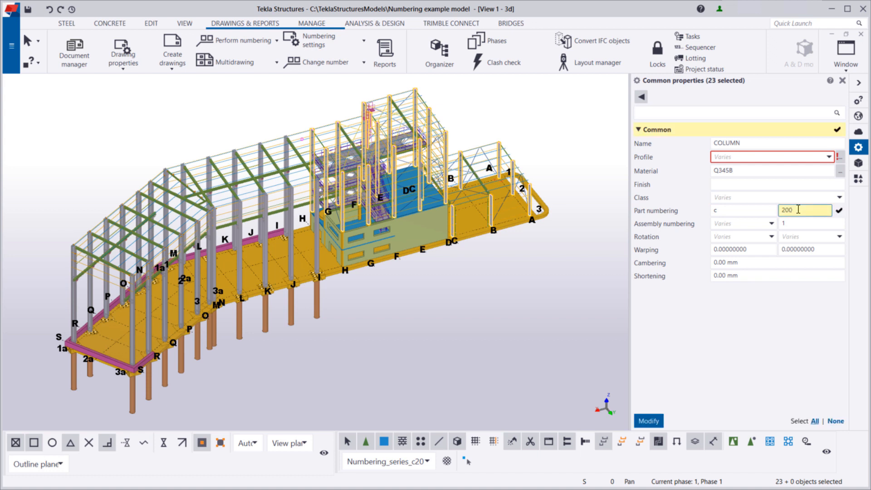
click(777, 275)
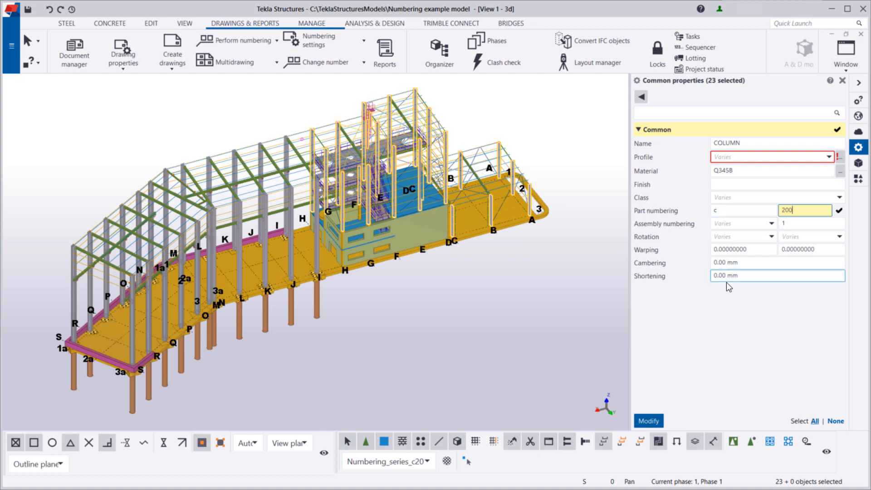
click(648, 421)
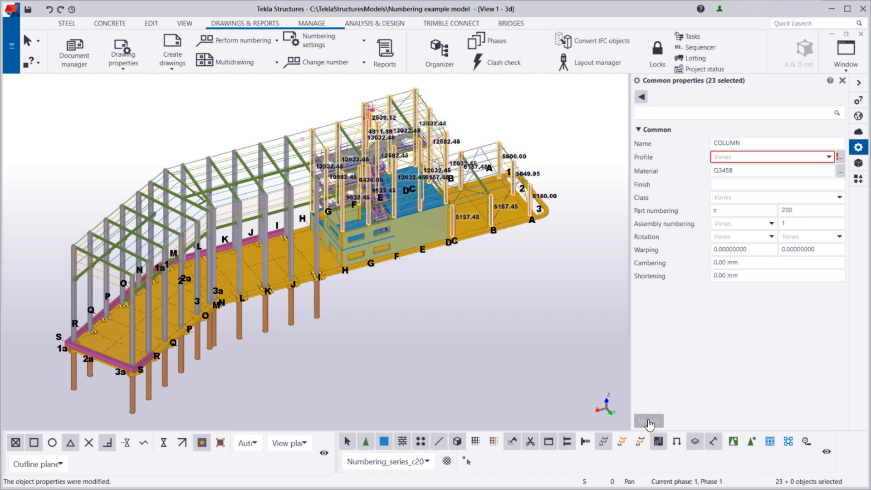
mouse_move(436, 272)
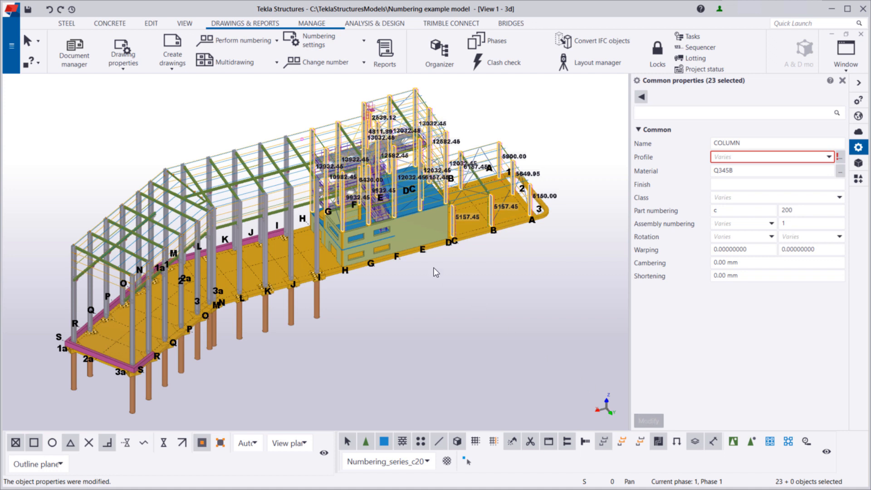
Step: Renumber the selected columns' series from Drawings & Reports so it starts at 200
click(239, 40)
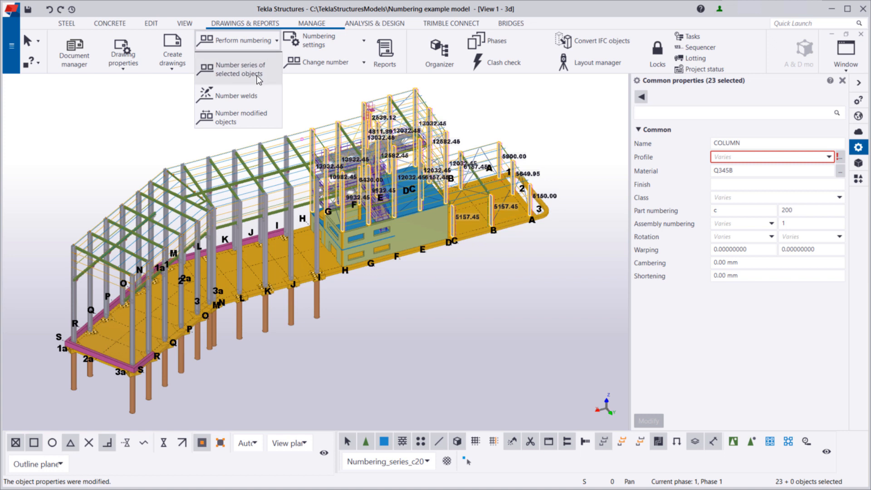
click(245, 69)
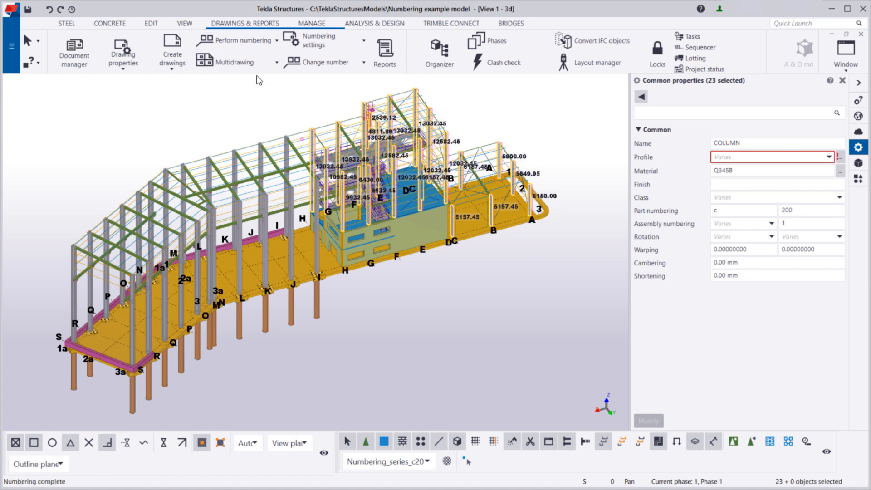
mouse_move(12, 46)
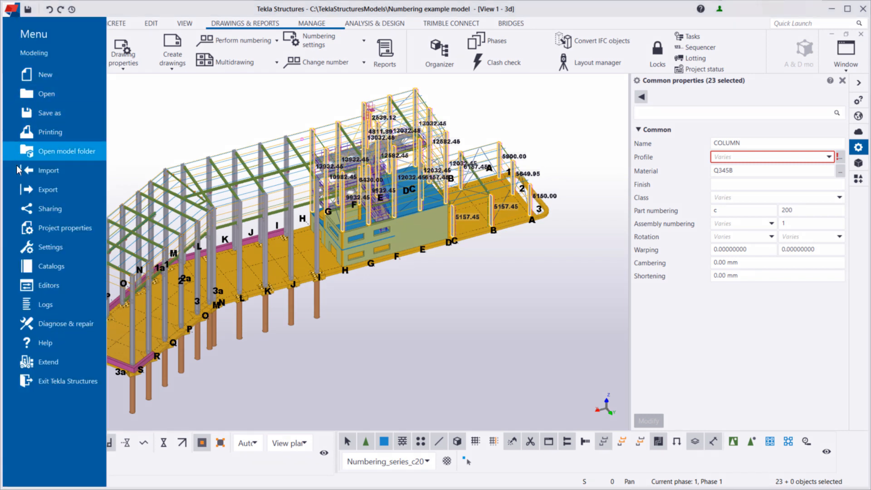
Step: Bring the numbering history log back up from the Logs list to check the latest entry
click(45, 305)
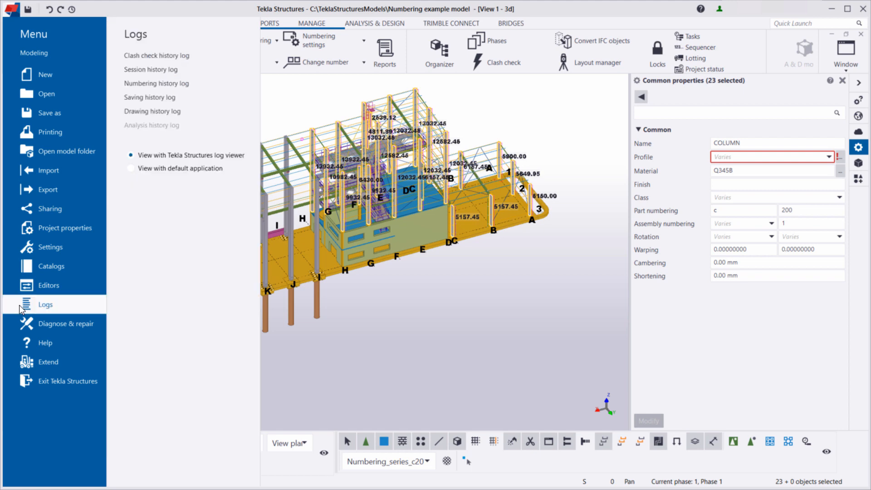
click(156, 83)
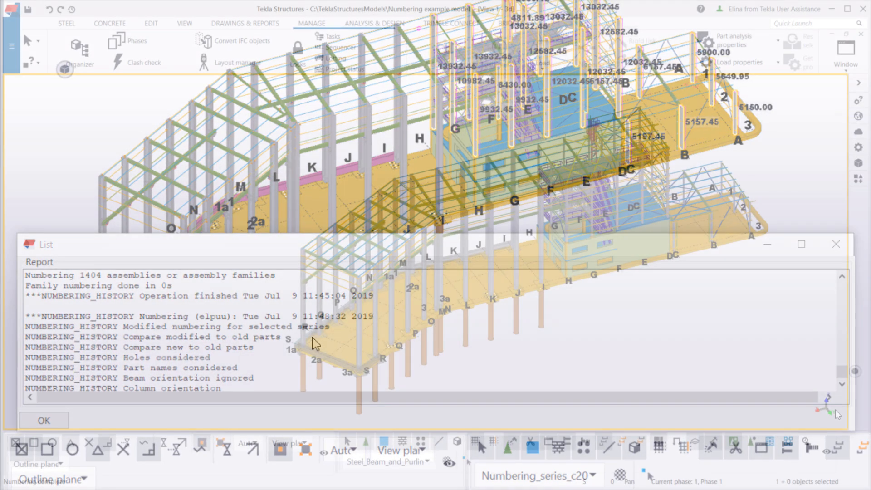
Step: Close the numbering history report with OK
click(43, 420)
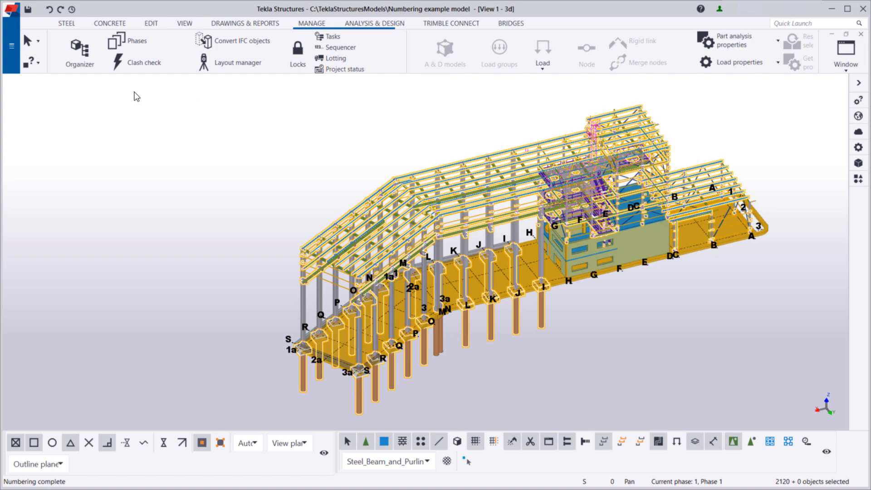
Step: Select the 140 purlins carrying the R0(?) assembly mark from the Organizer part list
click(79, 49)
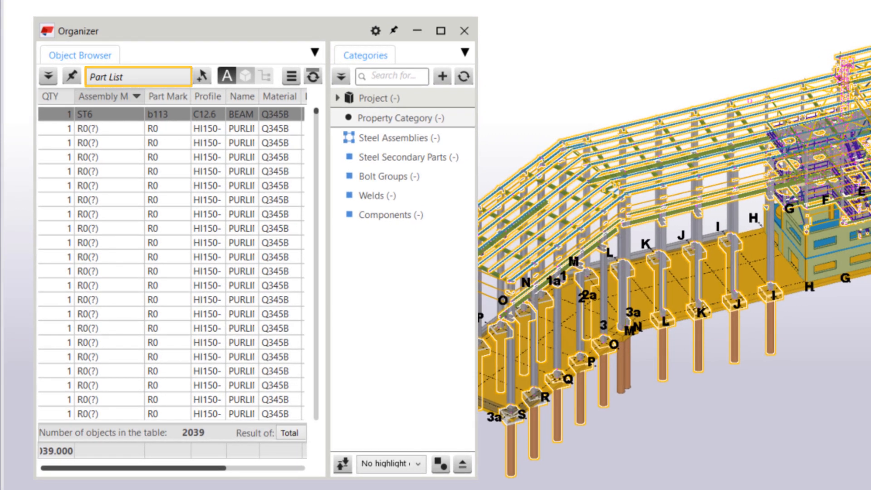
click(111, 128)
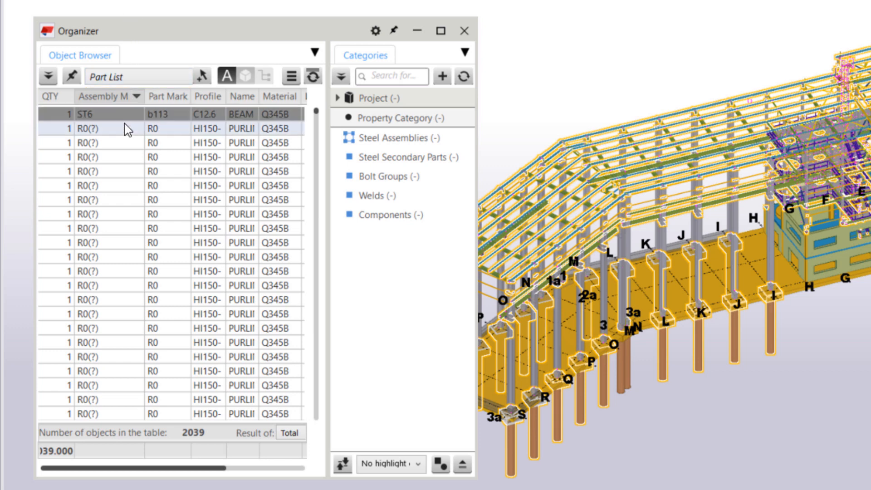
click(111, 128)
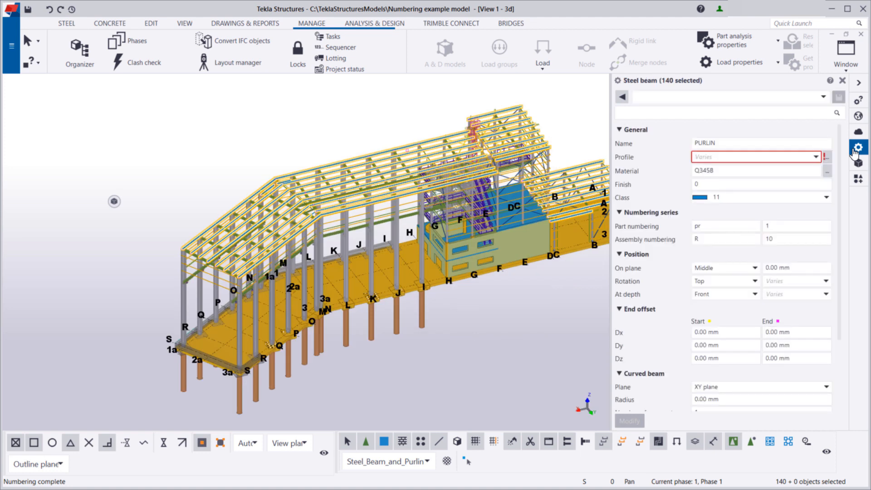
Step: Apply assembly numbering start number 200 to the selected purlins via Modify
click(796, 239)
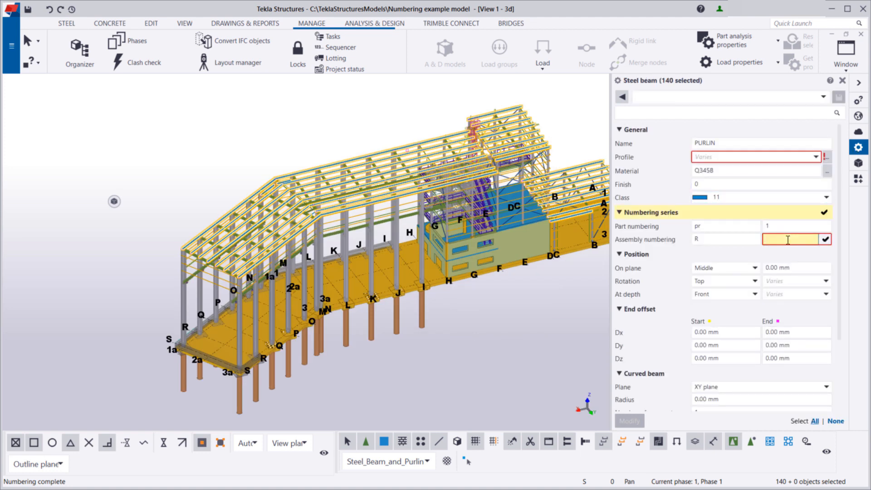
text(200)
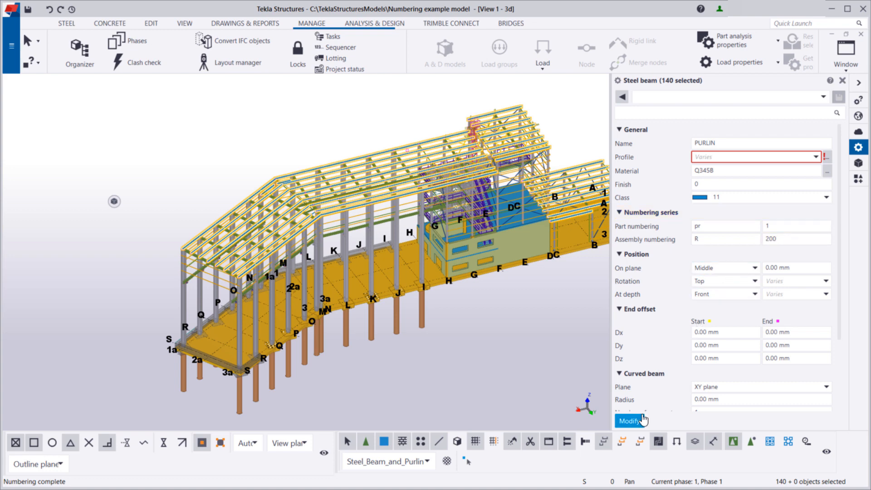
click(632, 421)
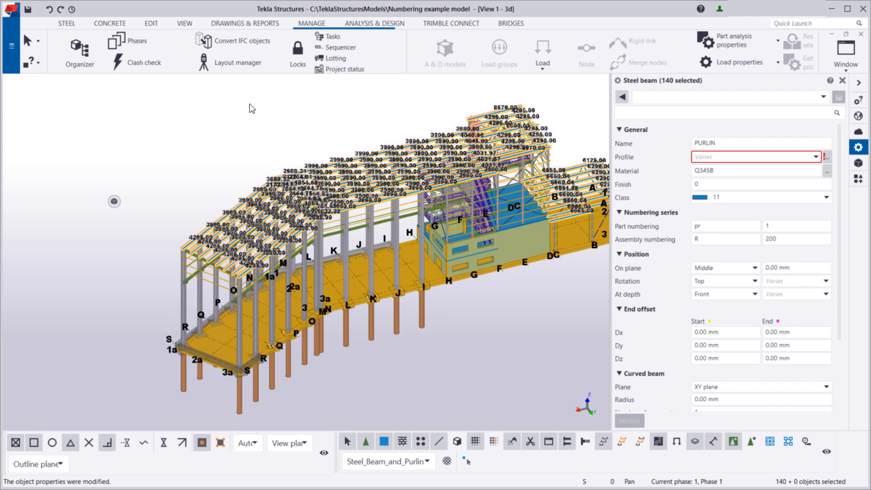
click(244, 23)
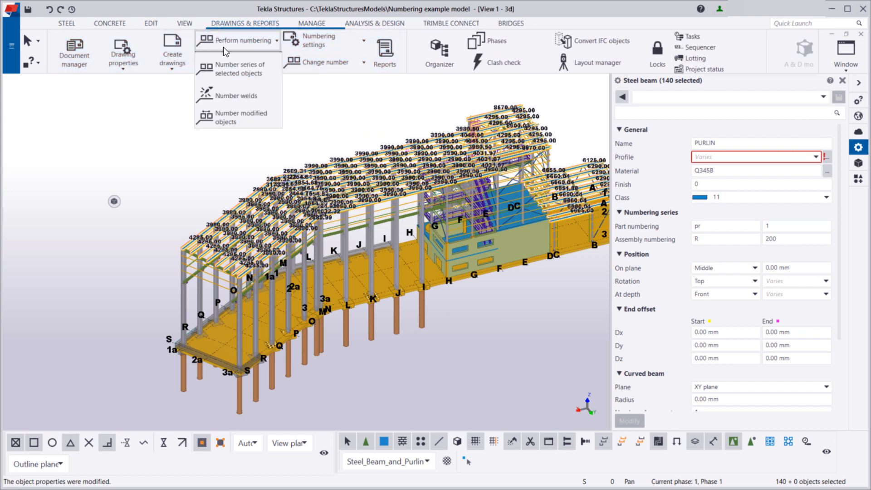
Step: Number the series of the selected purlins and return to the Organizer part list
click(234, 40)
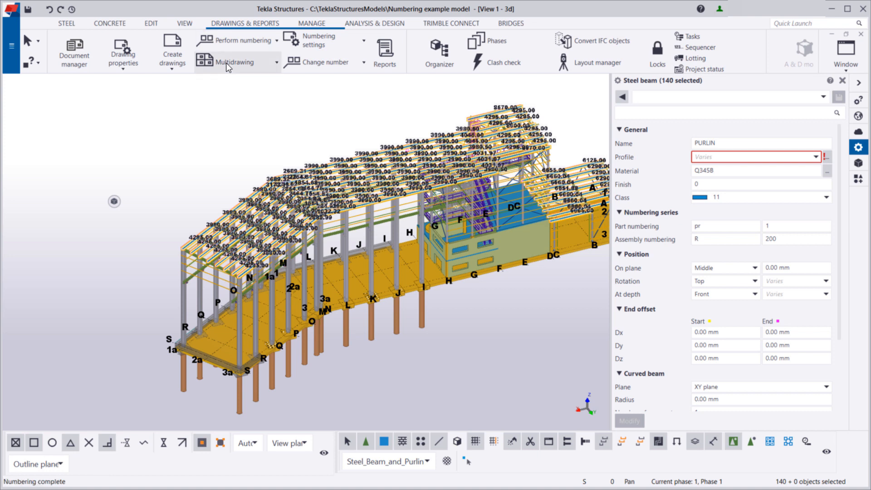
click(312, 23)
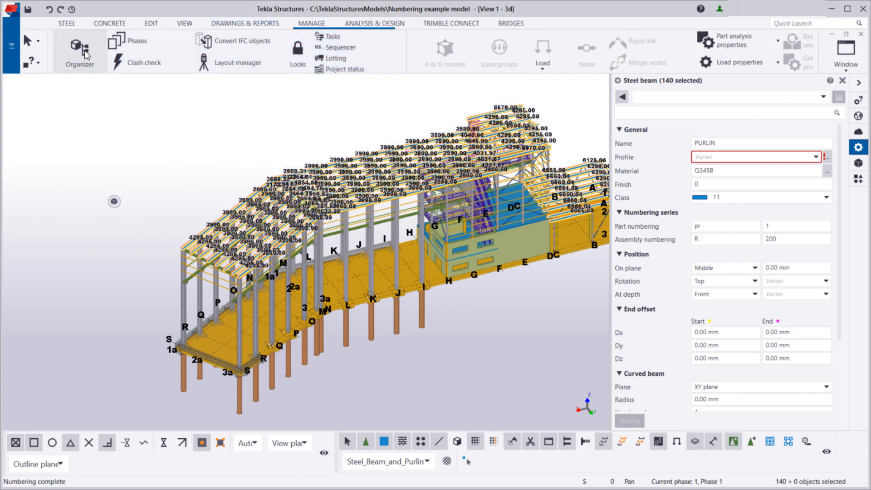
click(79, 46)
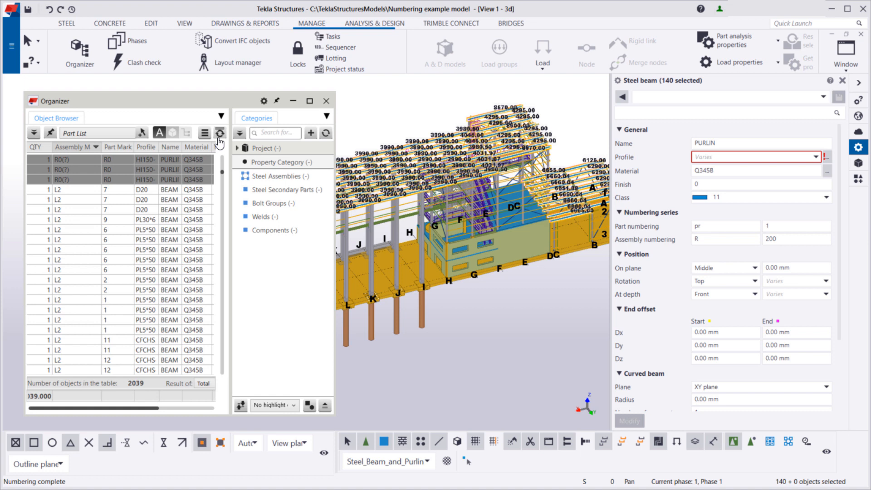